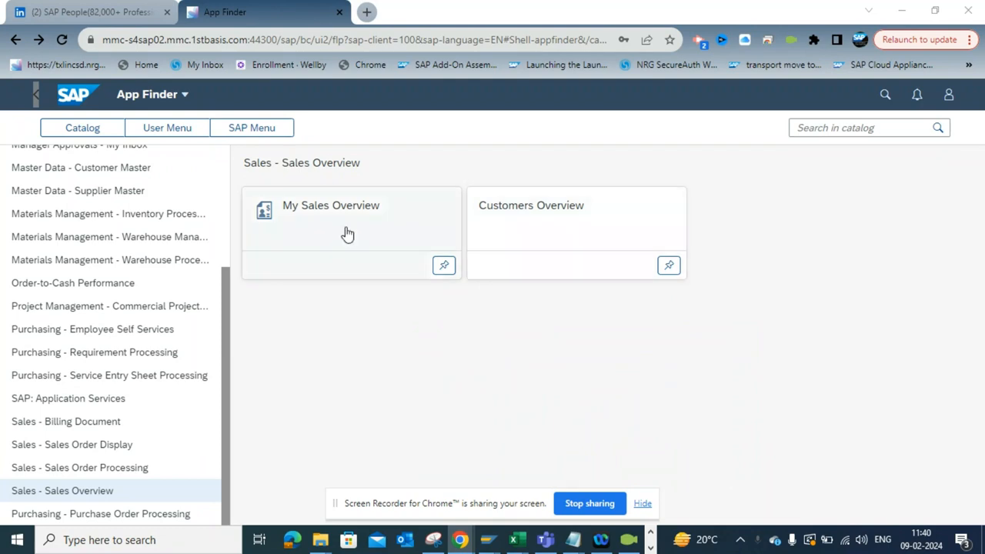
Step: Launch the My Sales Overview app from its tile in the Sales - Sales Overview catalog
click(331, 204)
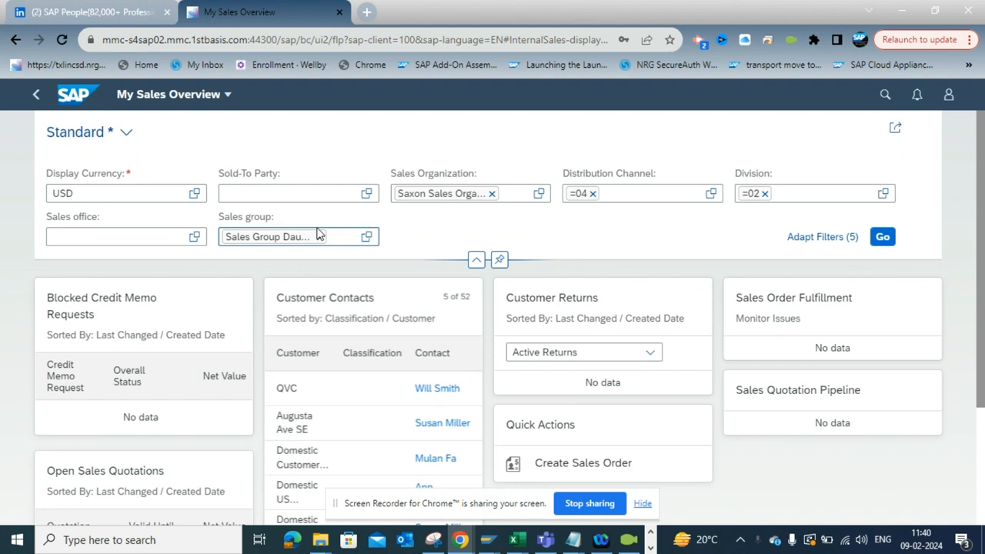
mouse_move(320, 208)
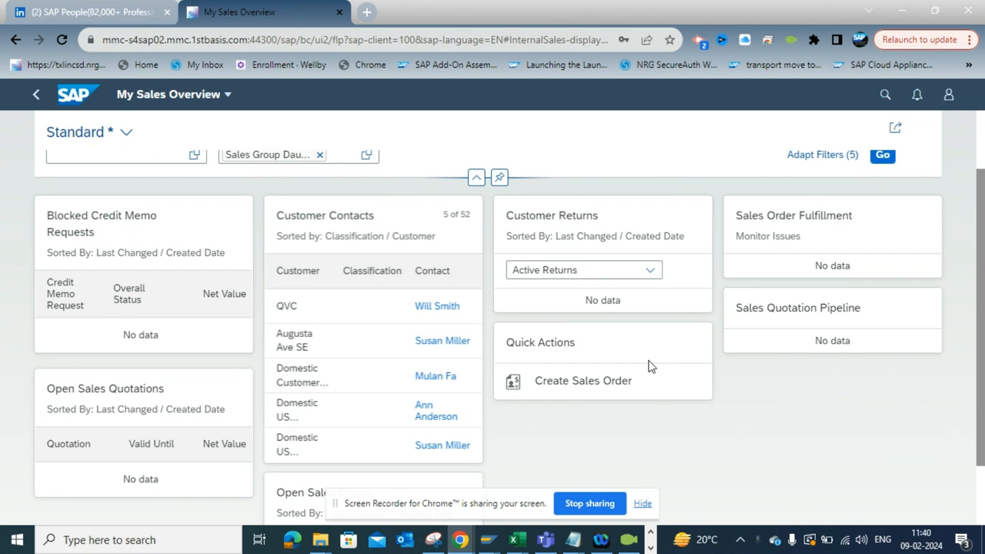
click(475, 177)
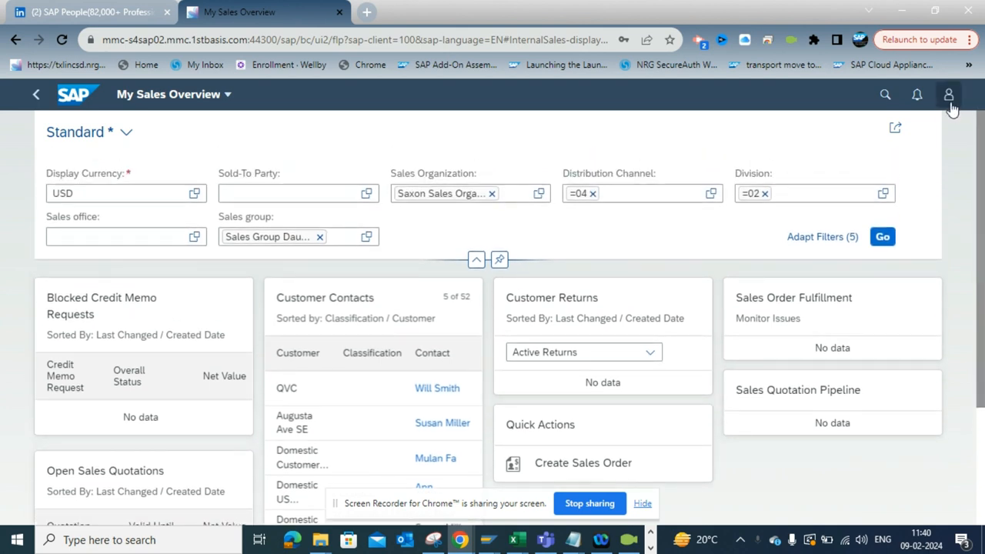
Step: Via the user menu's Manage Cards, switch off Blocked Credit Memo Requests and confirm with OK
click(947, 94)
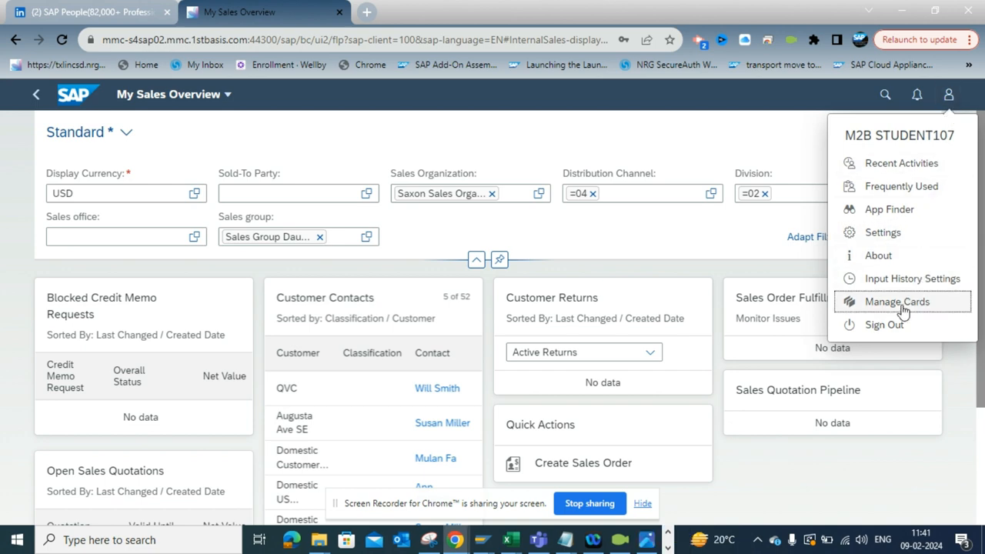
click(896, 300)
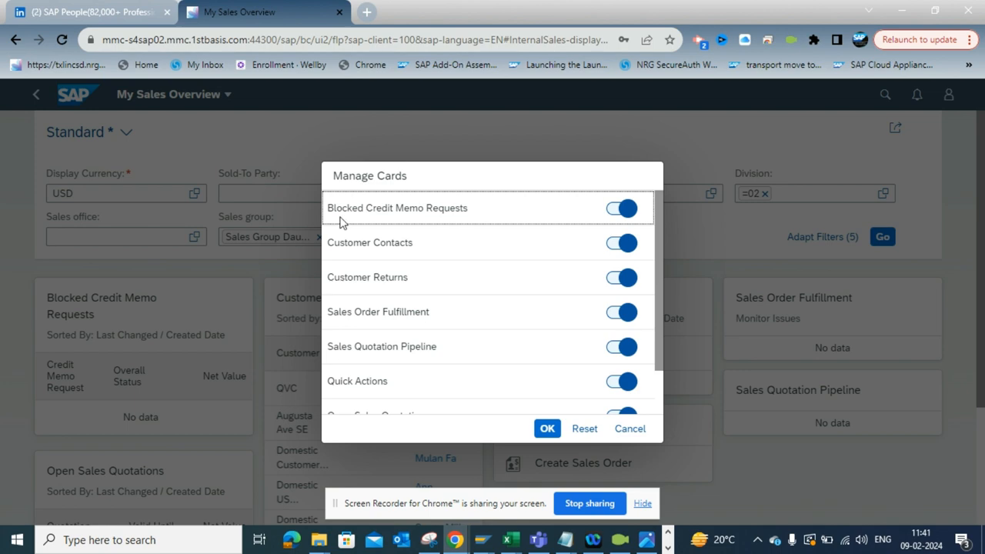
mouse_move(531, 239)
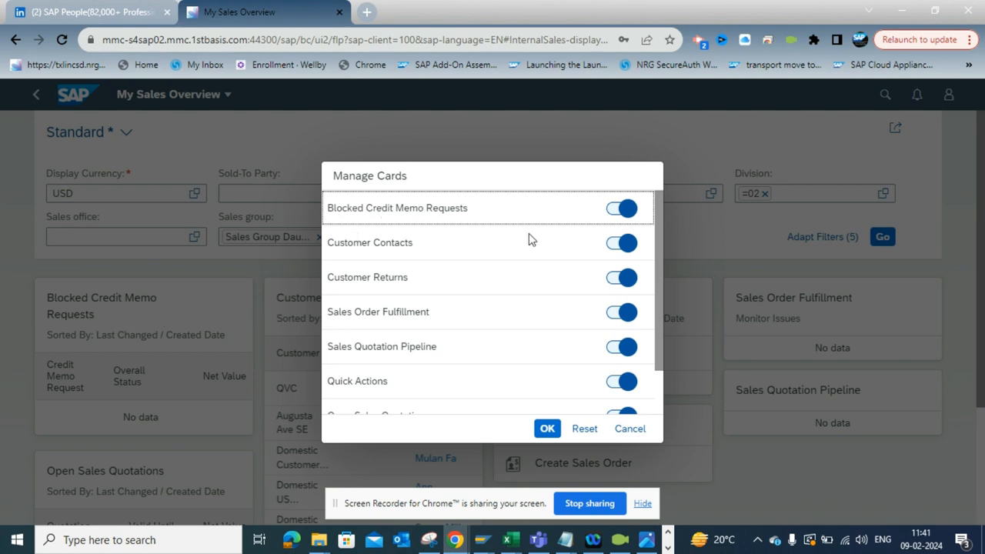
click(619, 207)
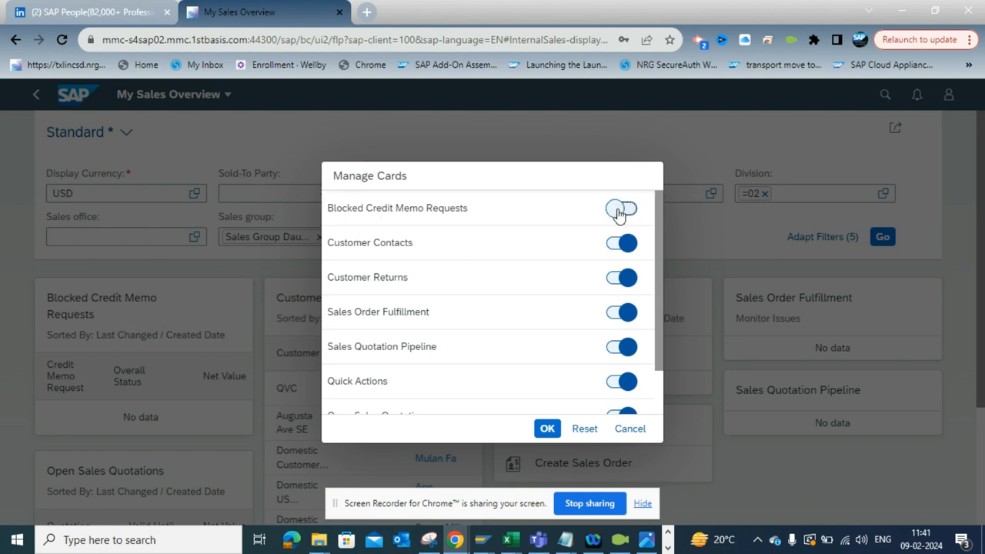
click(547, 427)
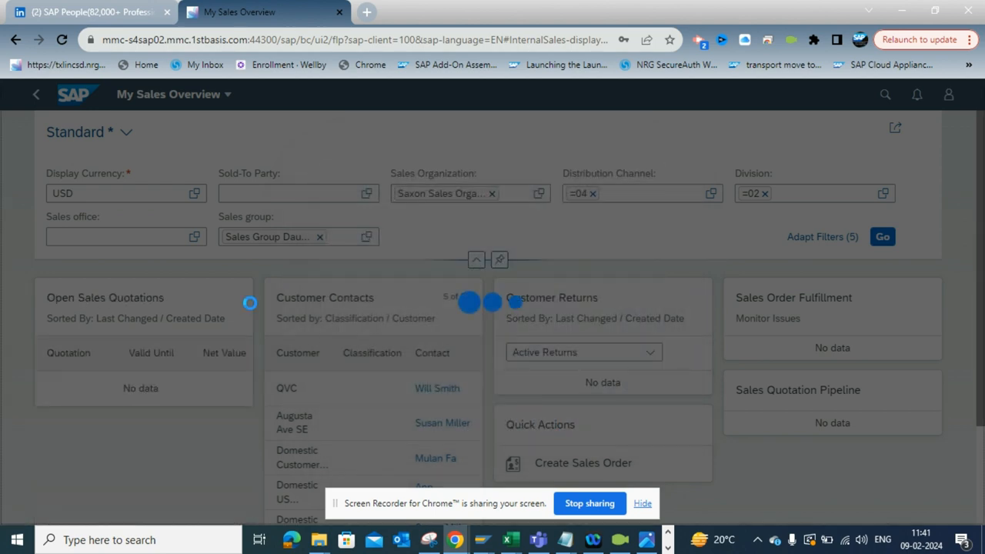